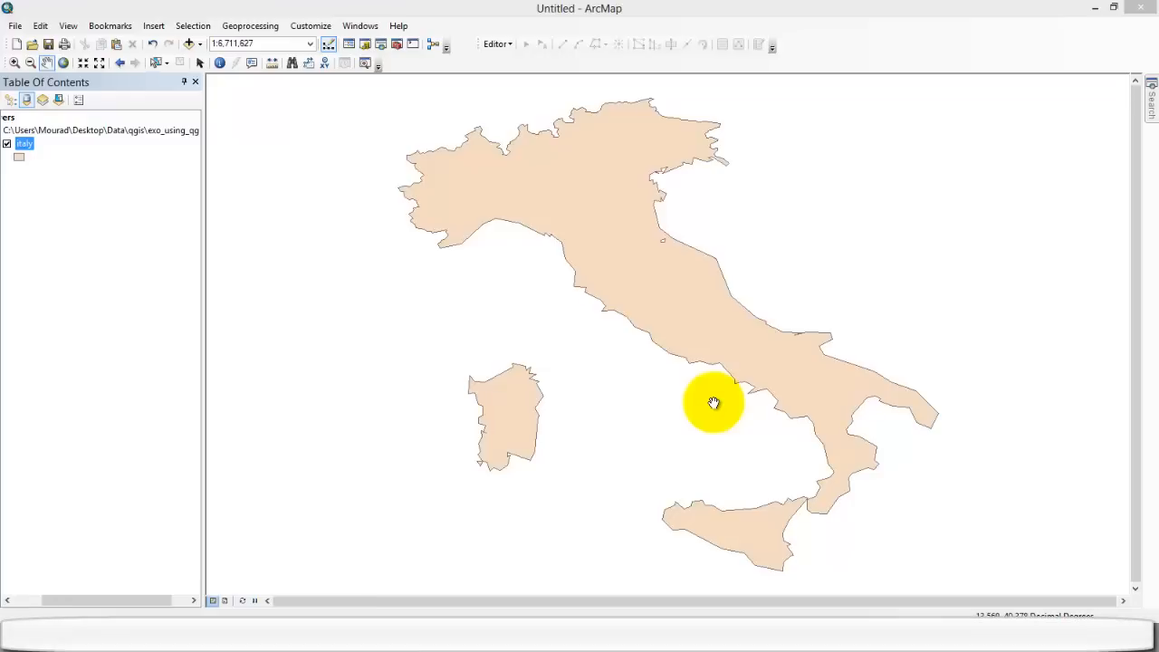
mouse_move(634, 325)
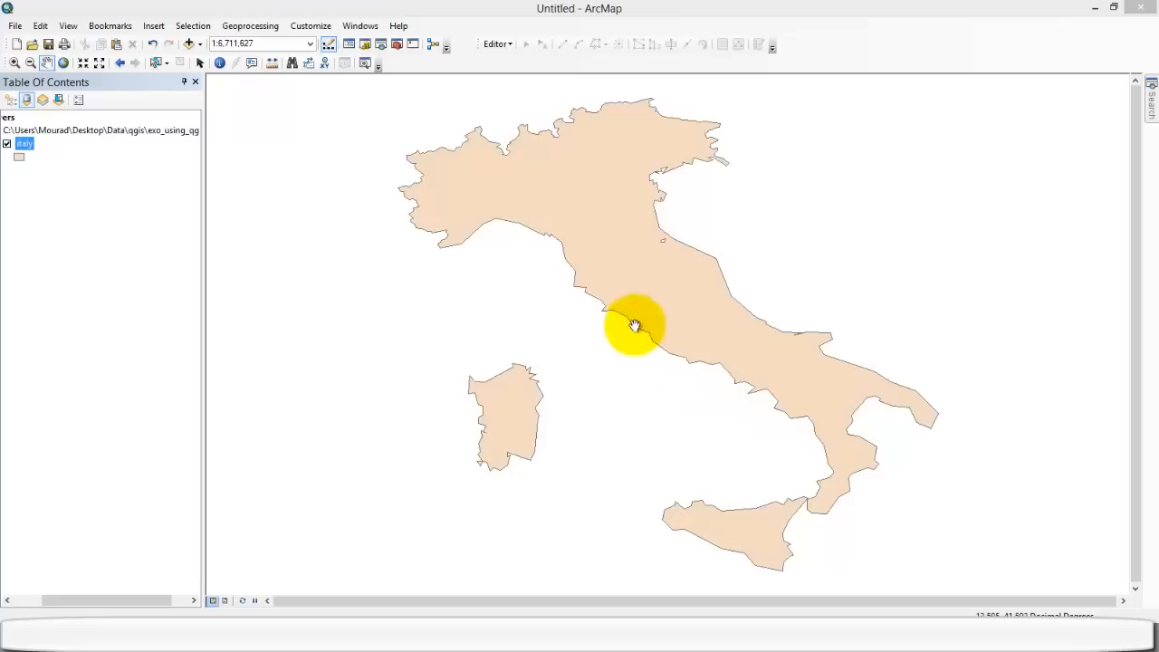
mouse_move(500, 233)
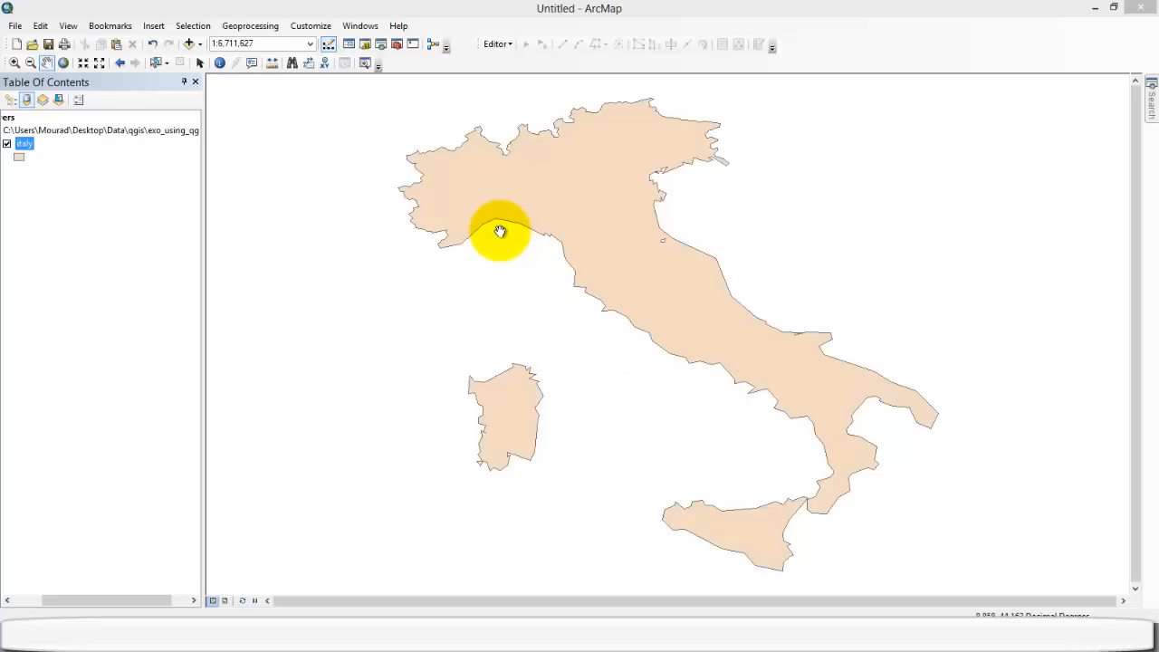
Step: Launch Define Projection on the italy layer and open its coordinate system chooser showing GCS_WGS_1984
drag(500, 231, 493, 428)
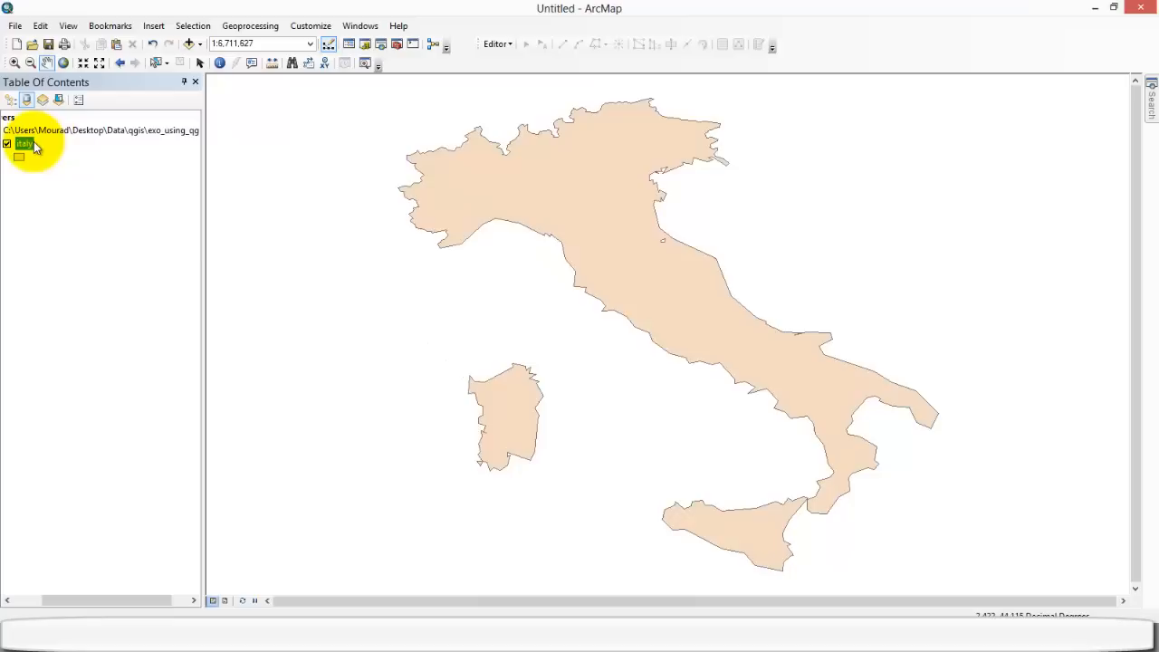
mouse_move(150, 443)
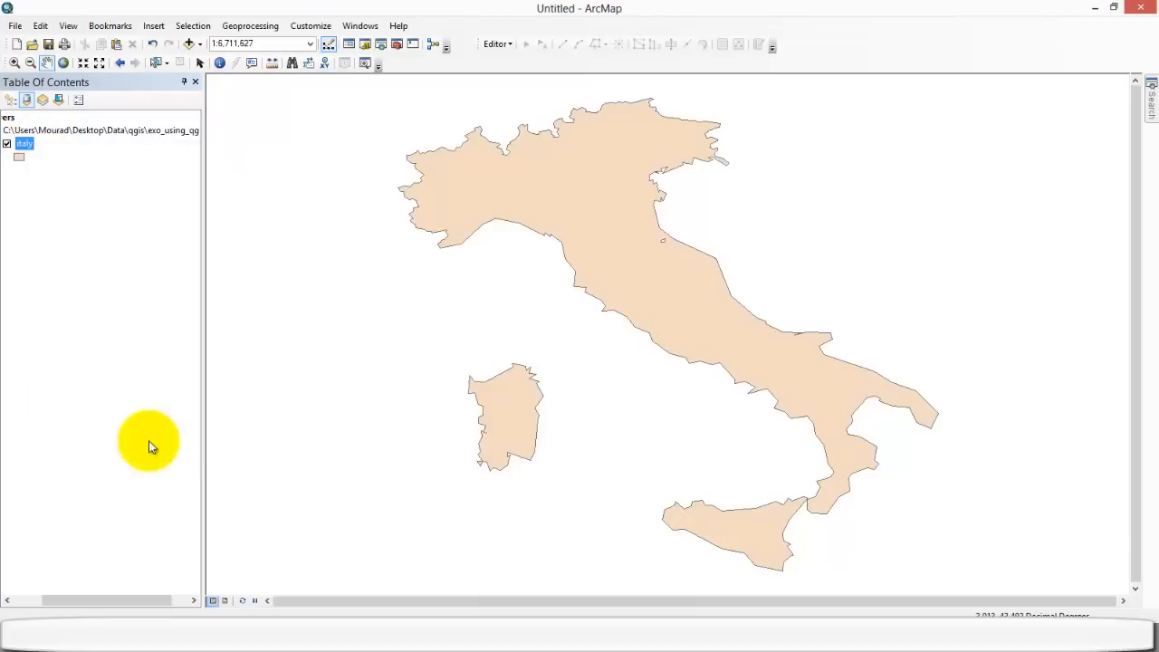
double_click(23, 143)
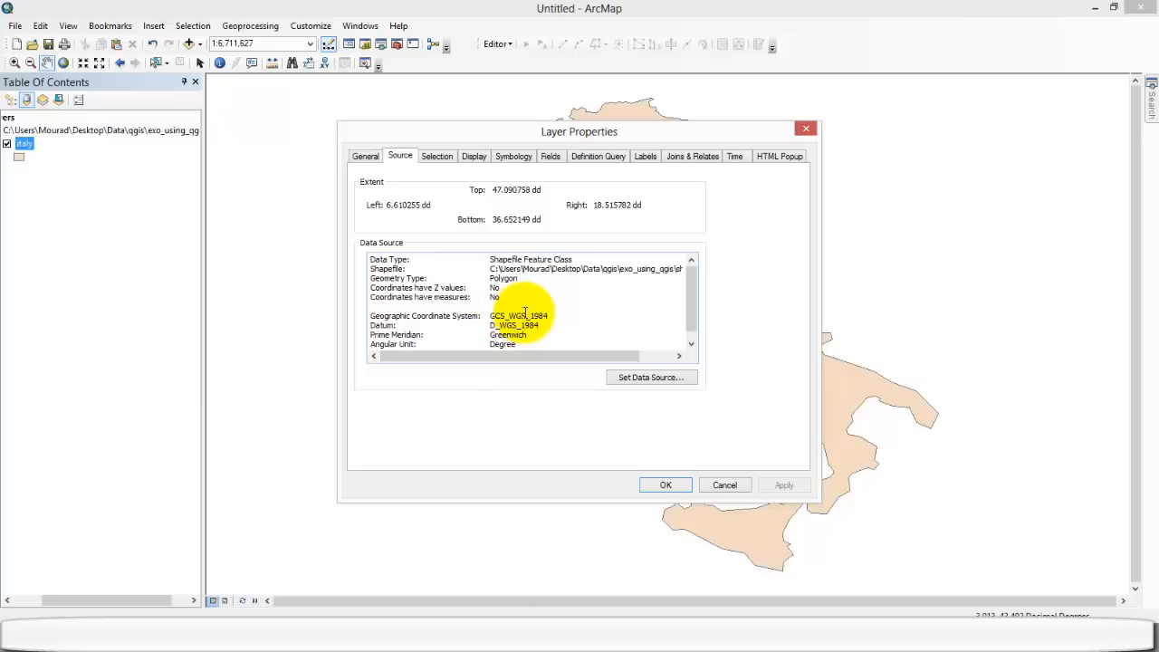
mouse_move(804, 129)
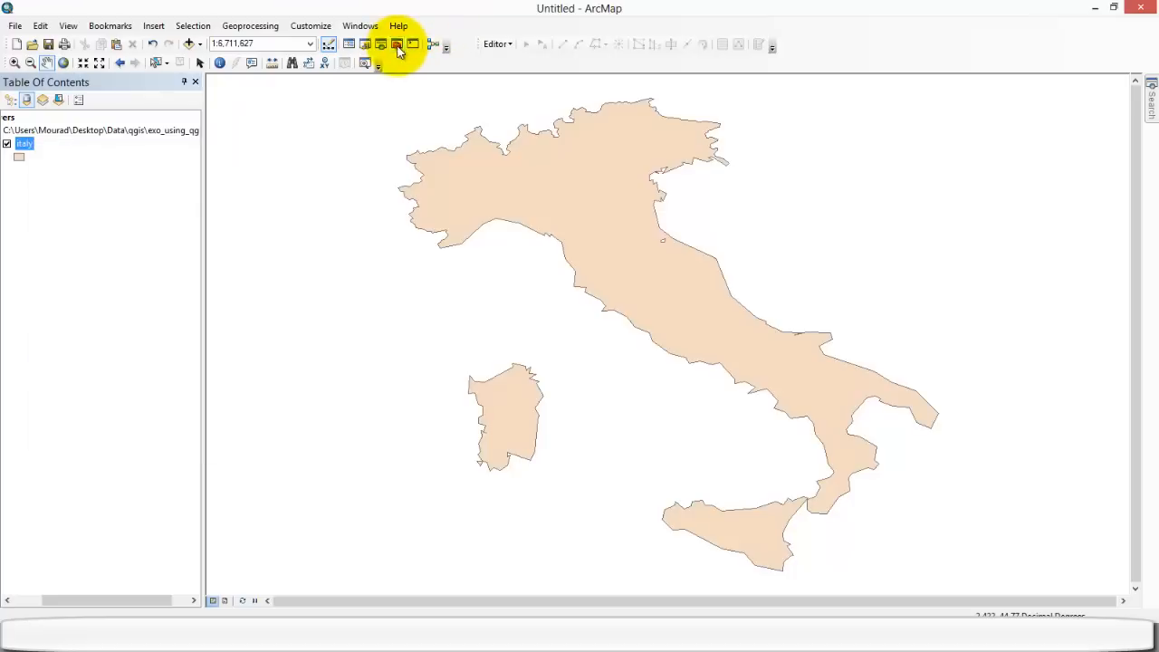
click(396, 44)
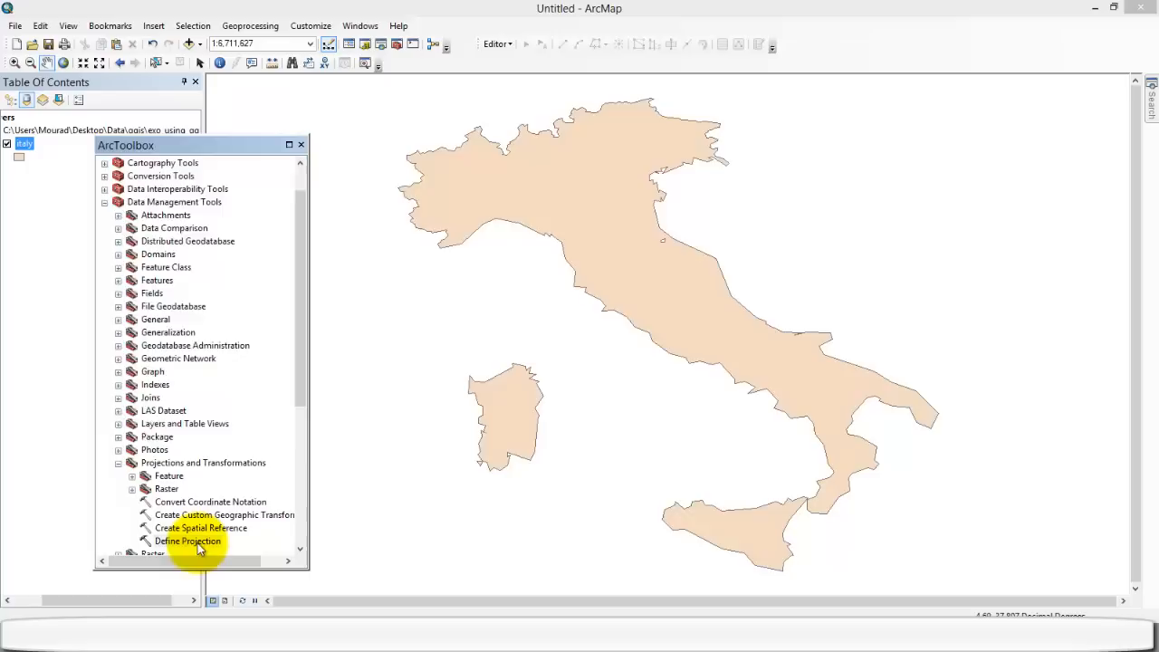
double_click(187, 540)
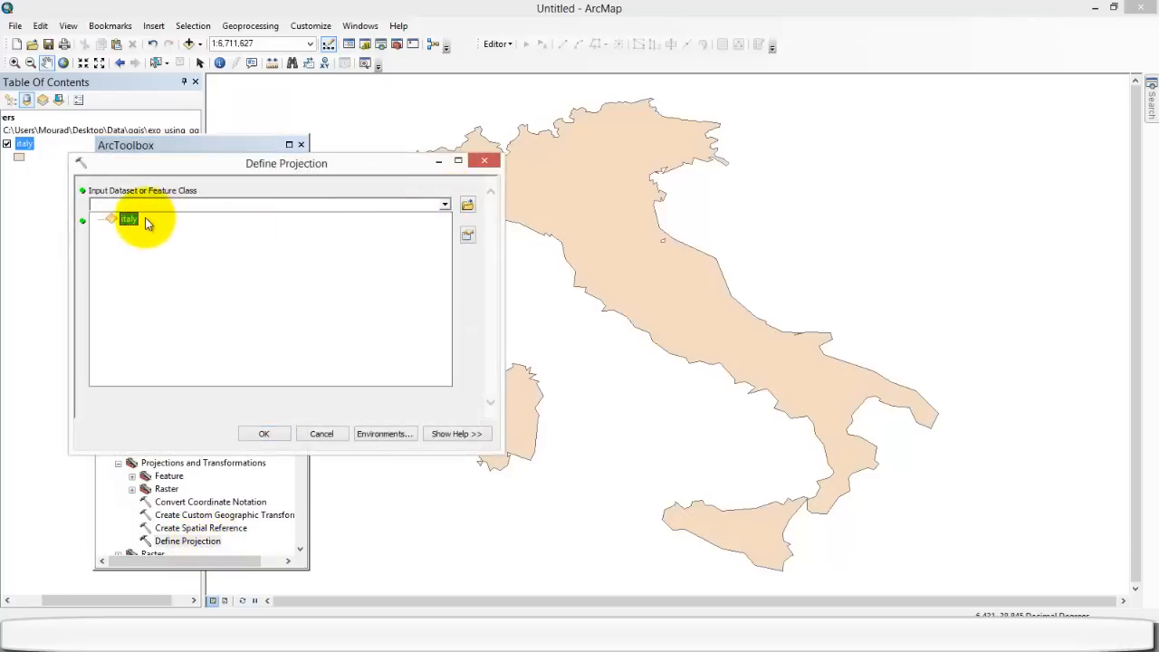
click(129, 219)
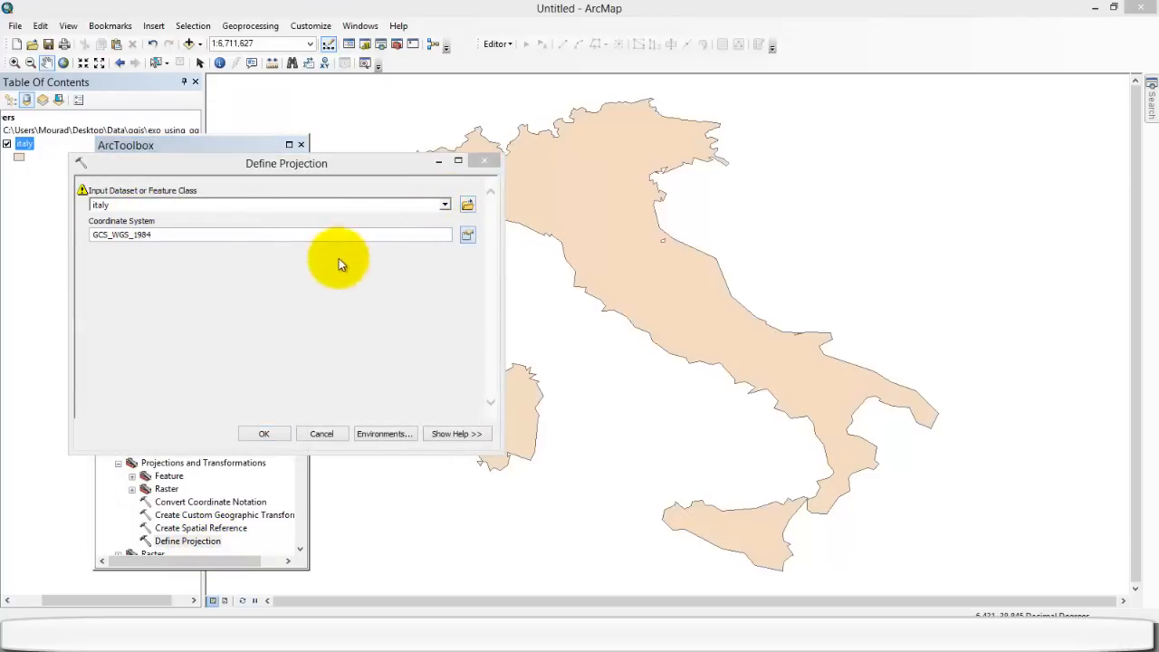
click(467, 234)
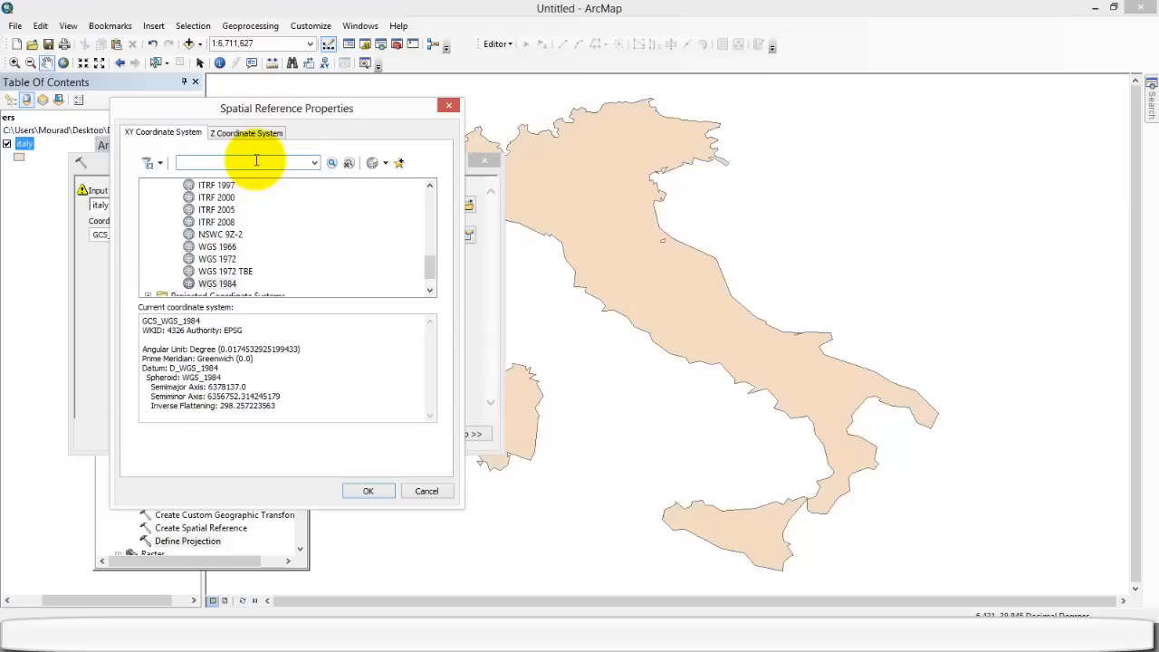
Step: Search 'lambert zone' and define italy's coordinate system as NTF Lambert Zone II
text(lambert)
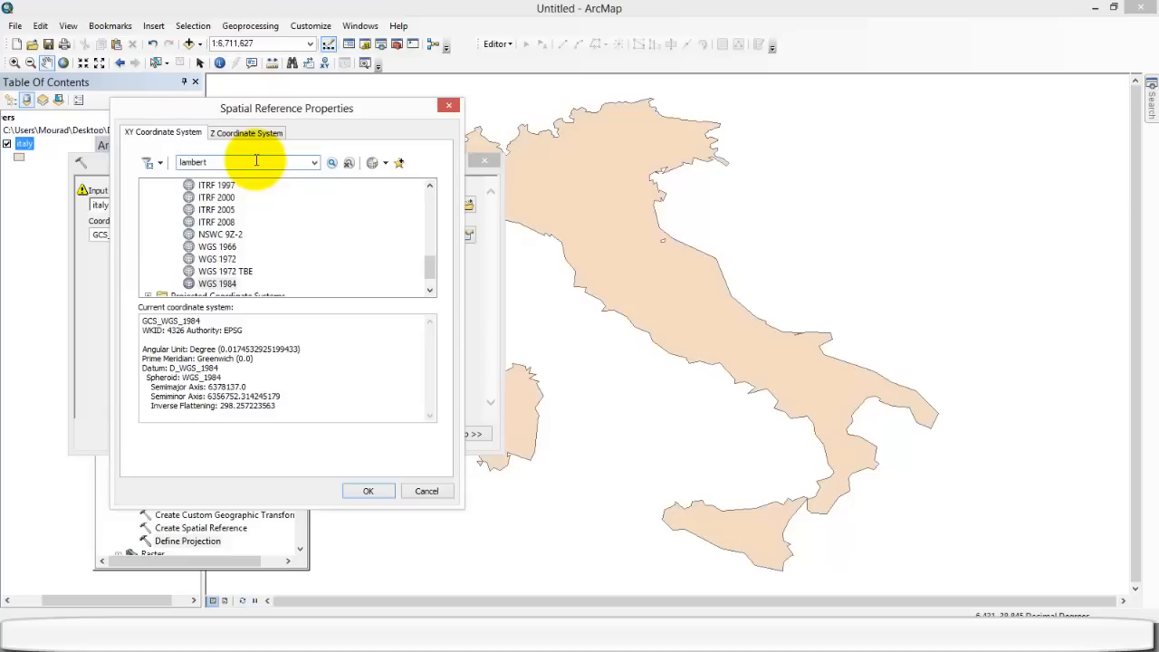
text(zone)
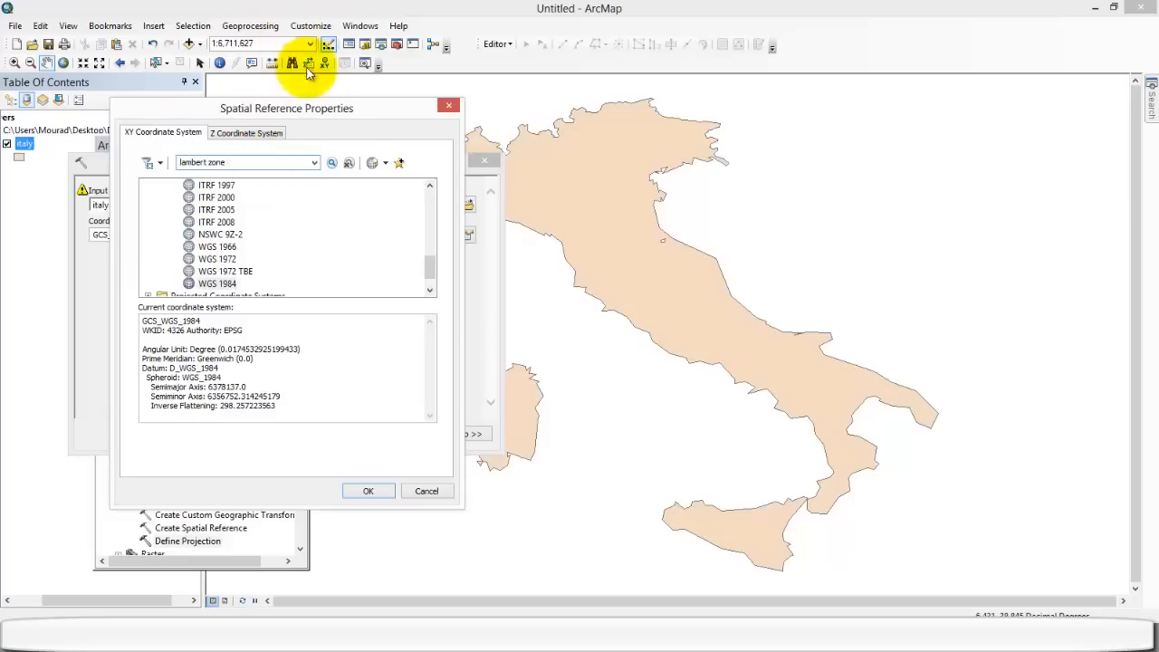
click(332, 163)
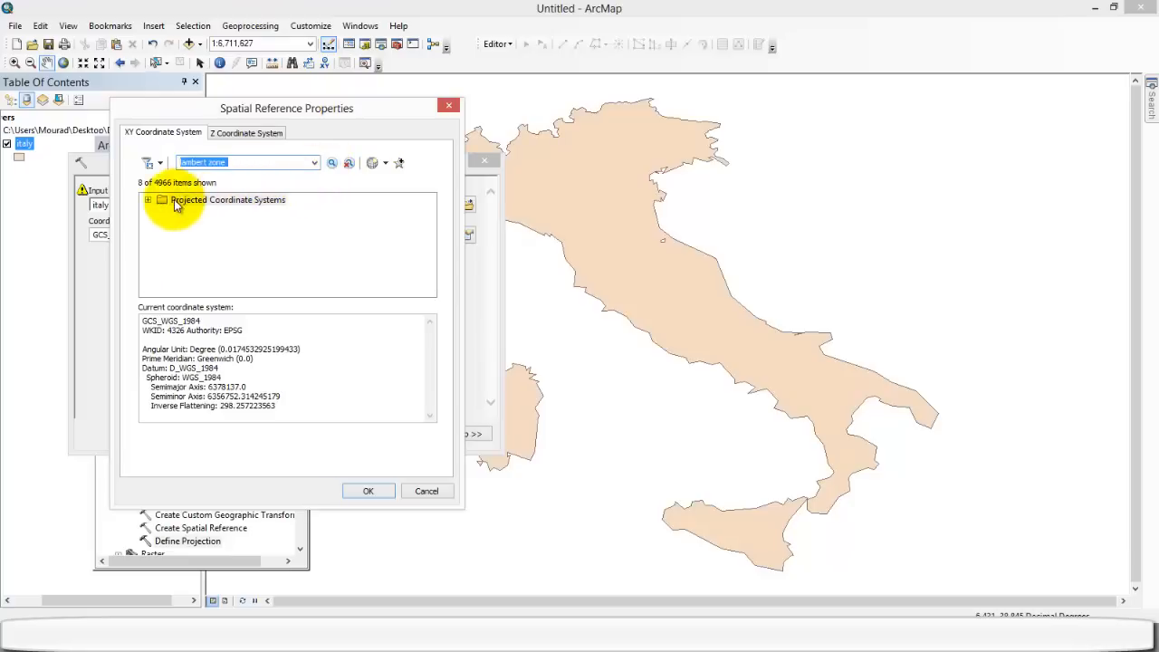
click(148, 199)
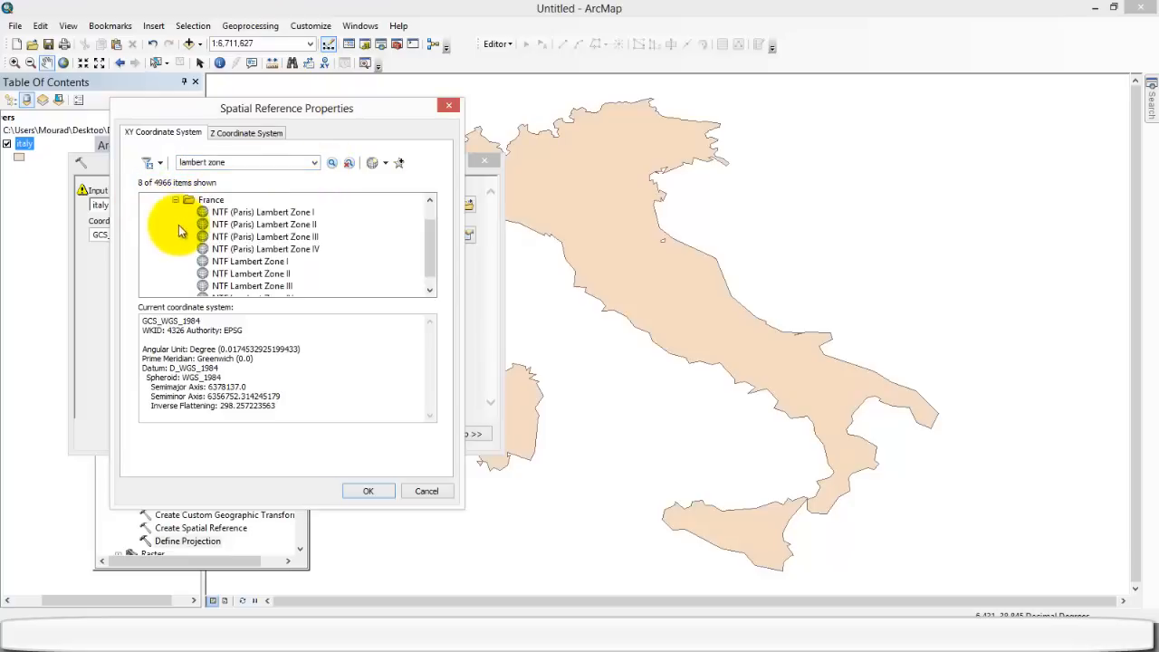
click(251, 273)
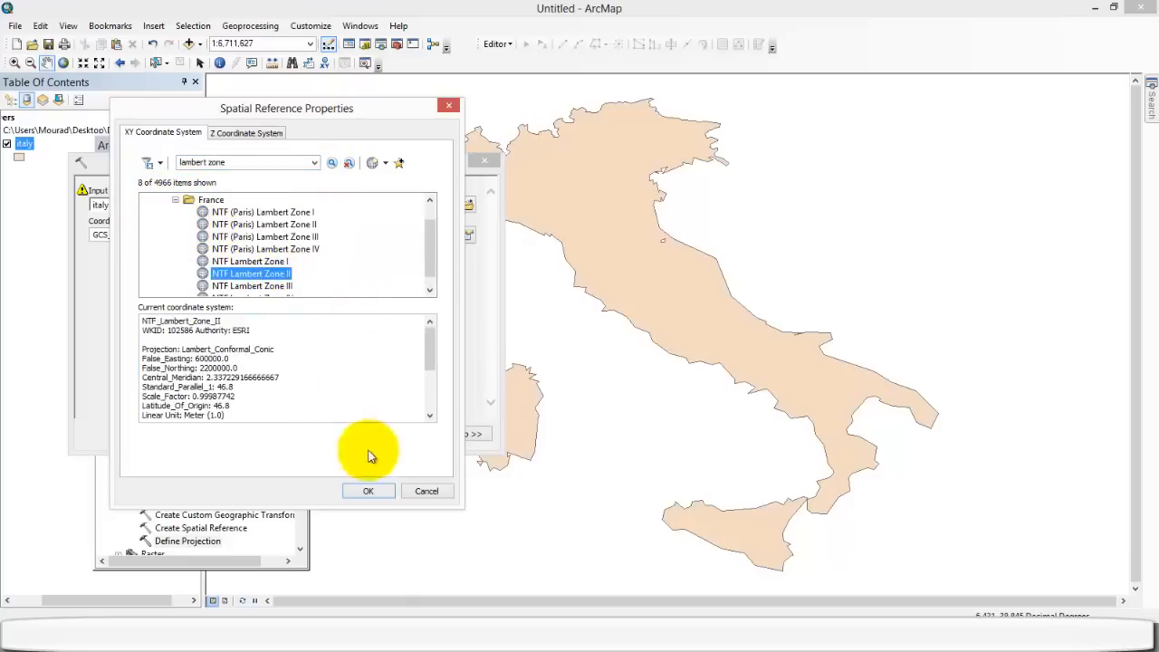
click(367, 489)
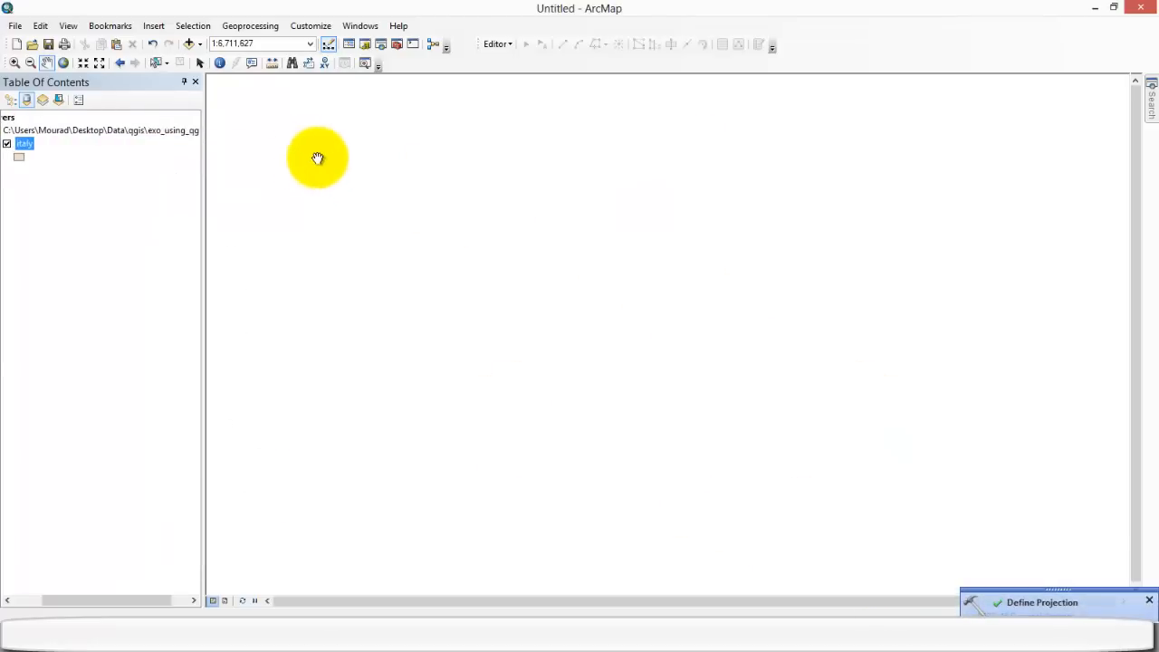
Step: Zoom to the italy layer and pan the map to recenter Italy
right_click(25, 143)
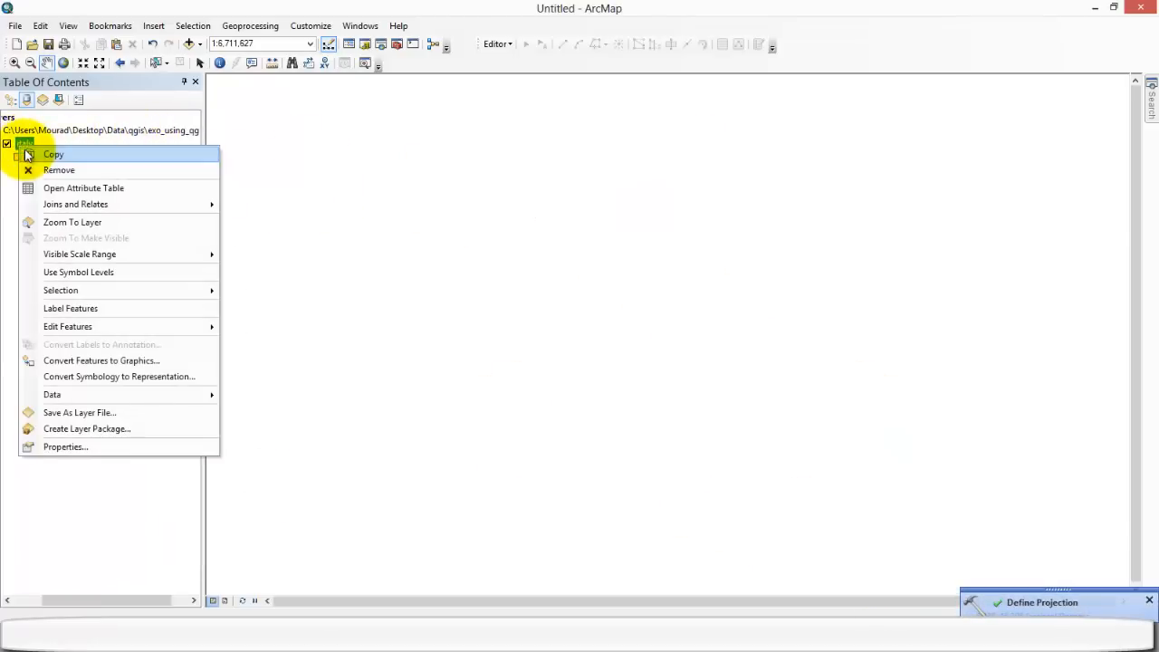
click(72, 222)
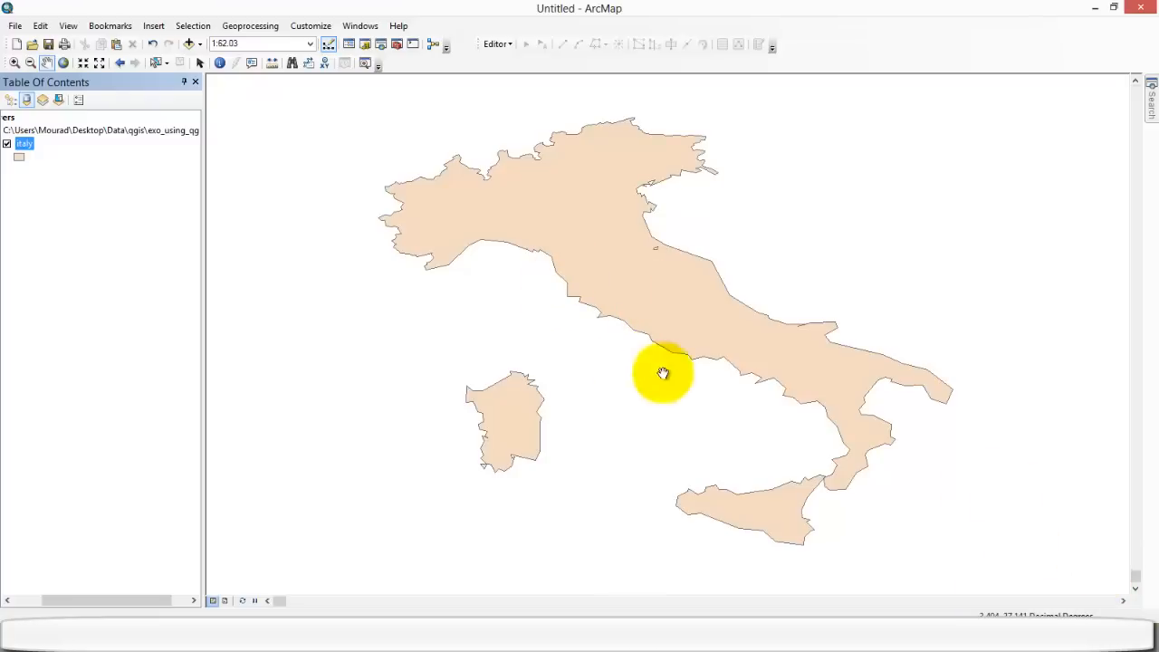
drag(662, 374, 425, 152)
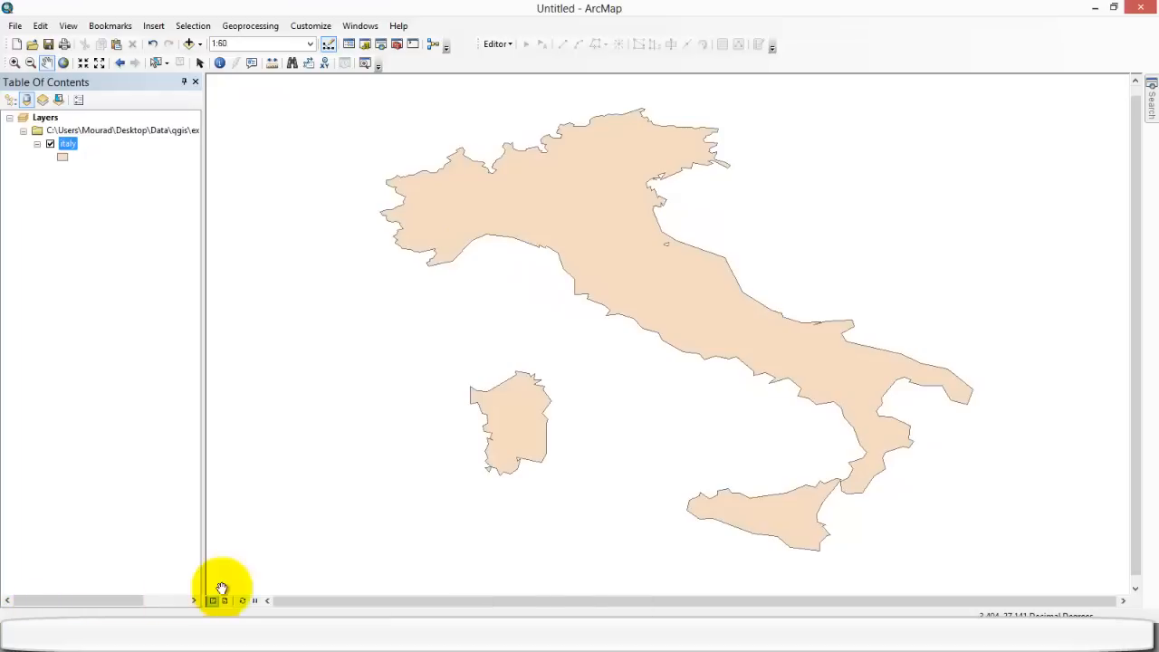
mouse_move(432, 481)
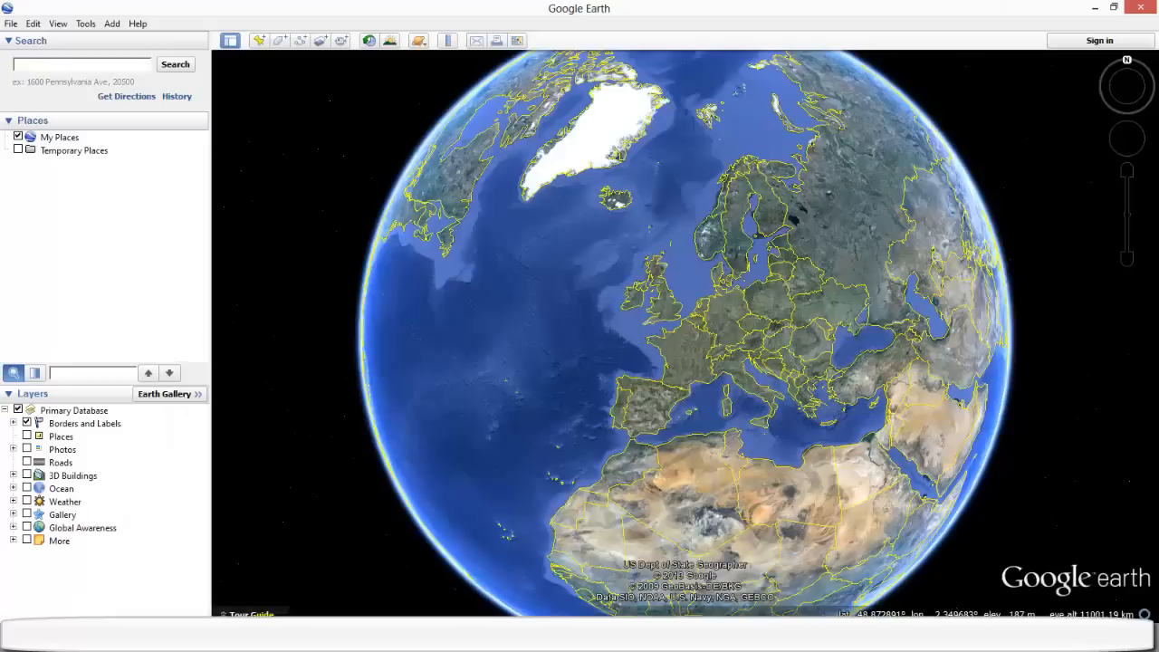
Step: Turn on Google Earth's coordinate grid and show coordinates as Universal Transverse Mercator
click(58, 24)
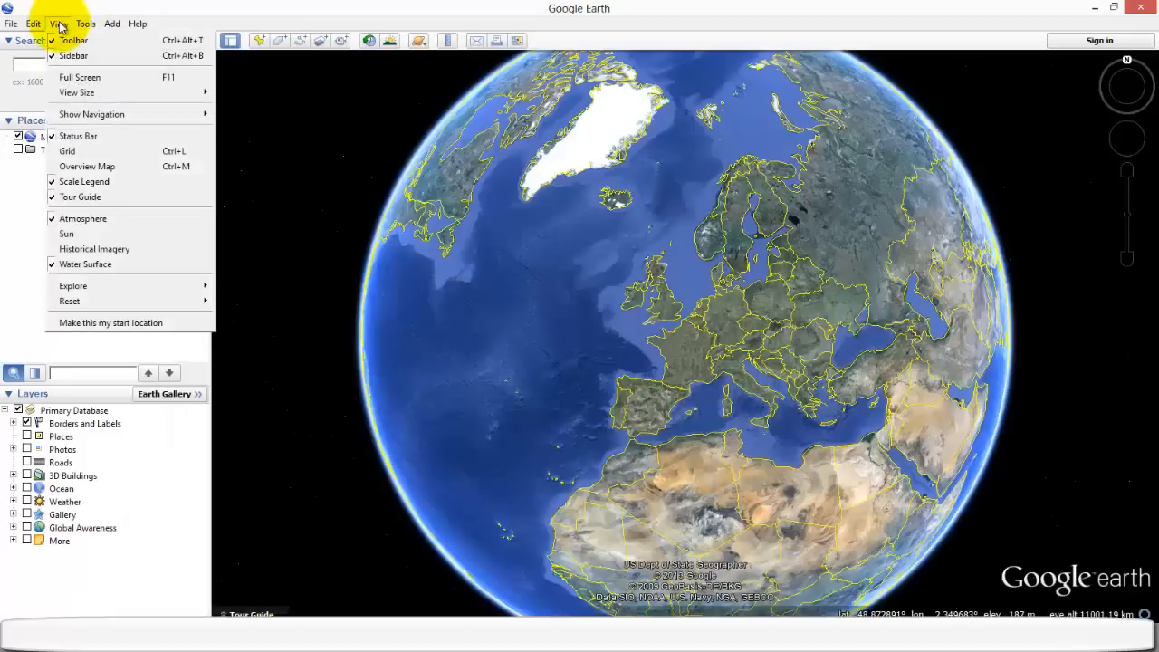
click(67, 151)
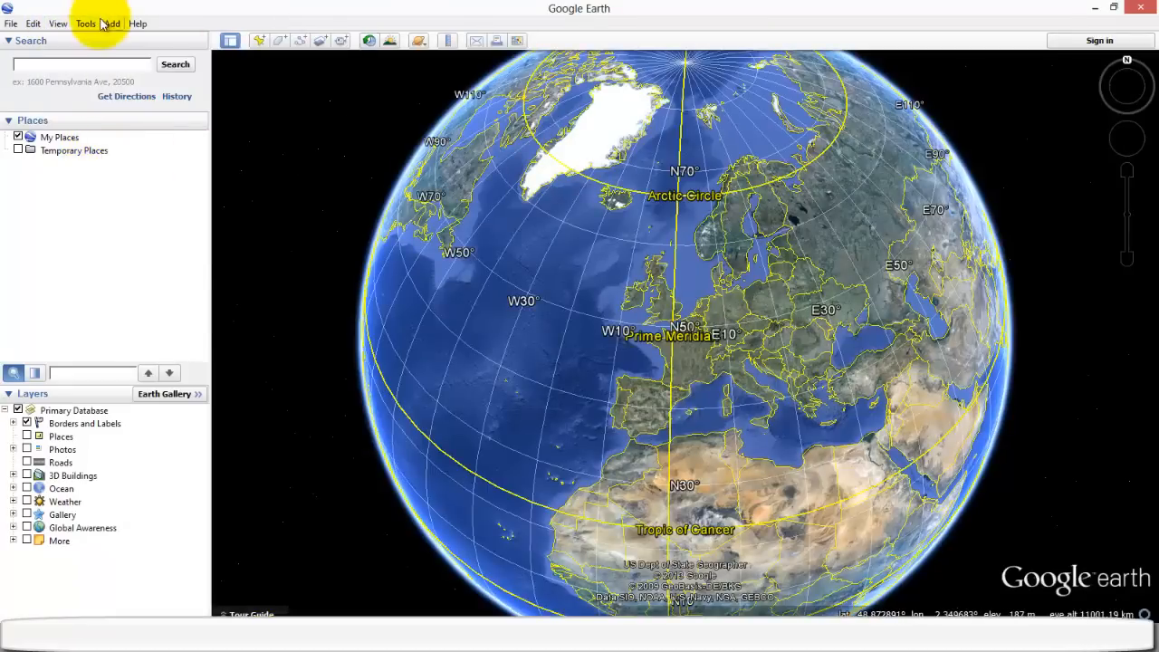
click(85, 24)
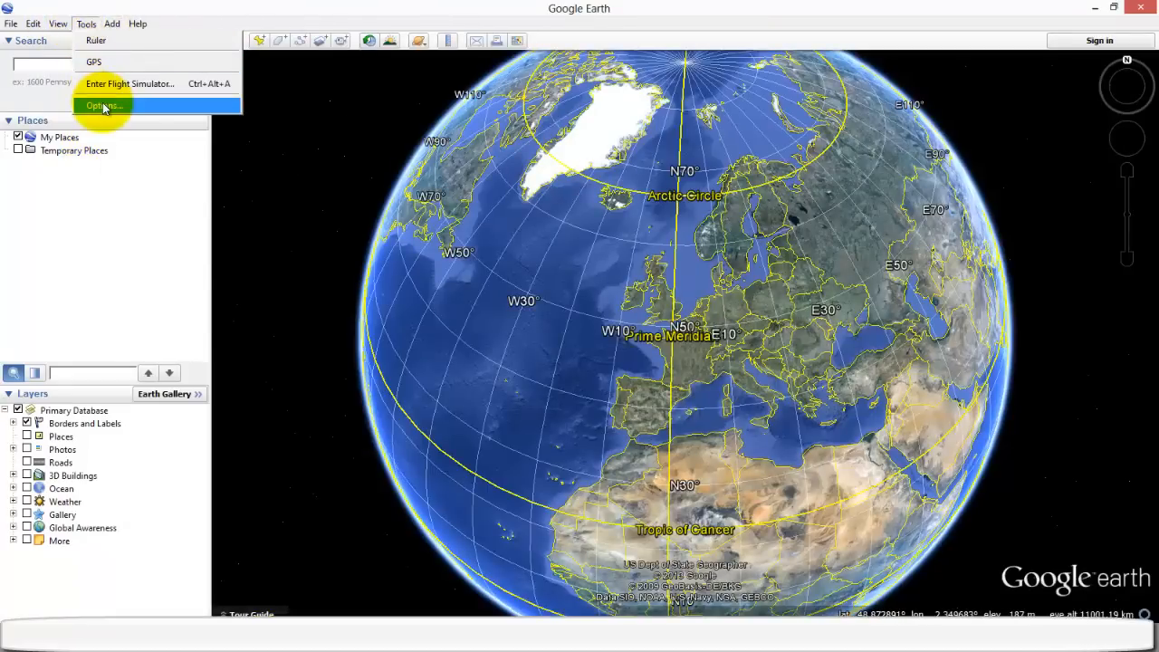
click(102, 105)
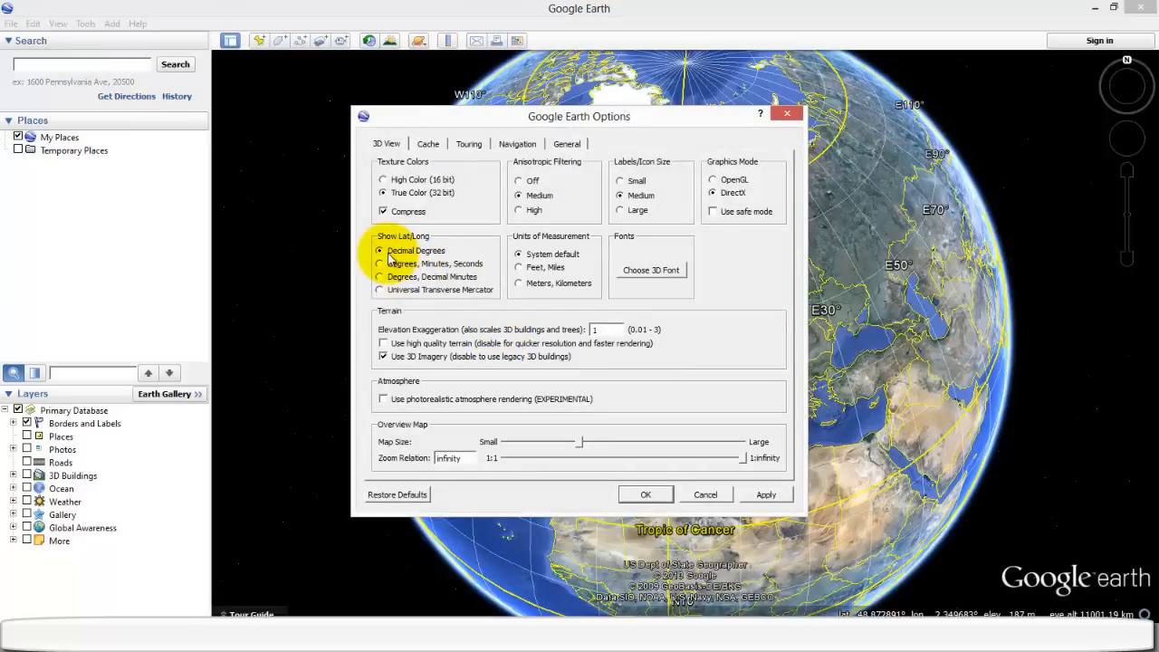
click(379, 289)
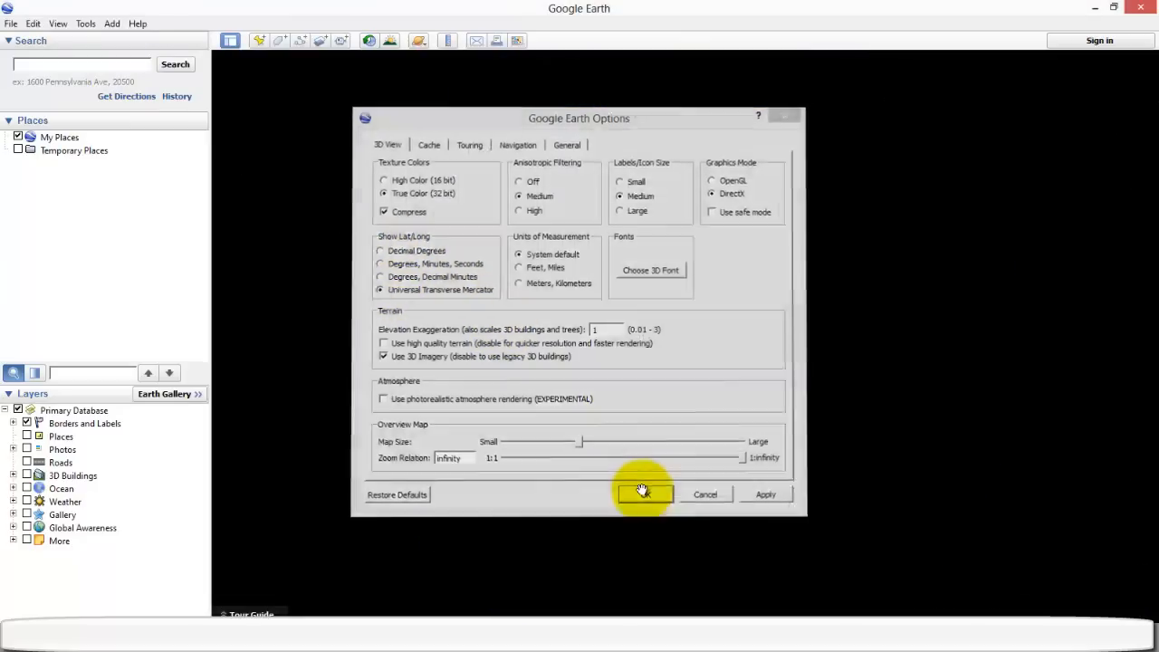
click(644, 494)
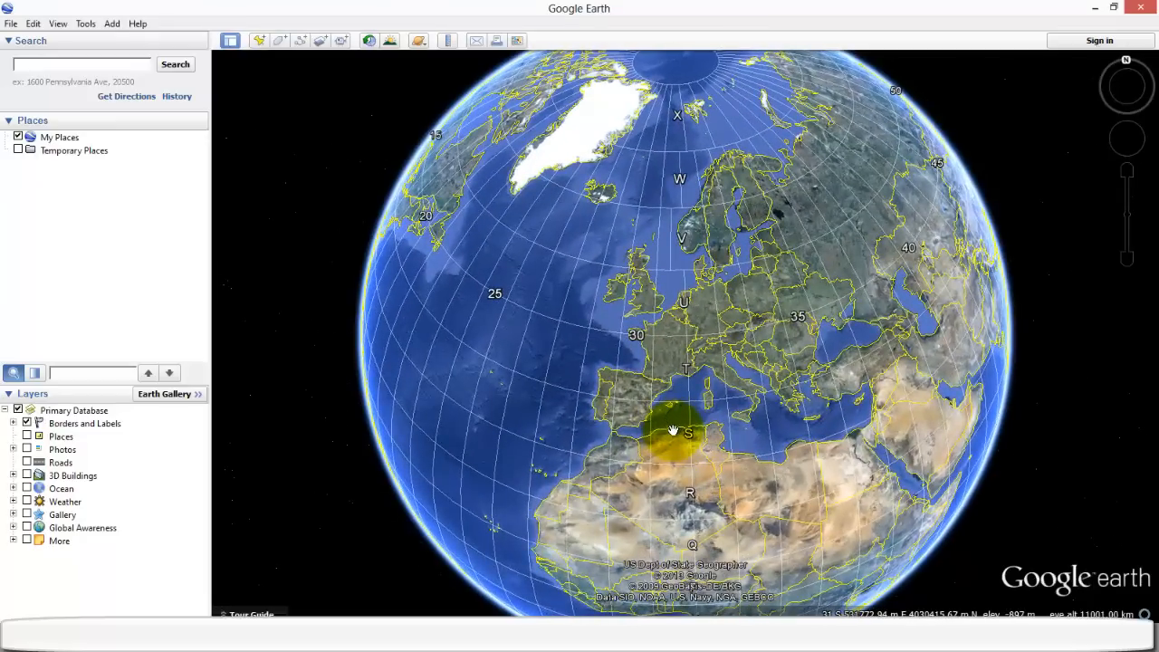
drag(675, 430, 738, 400)
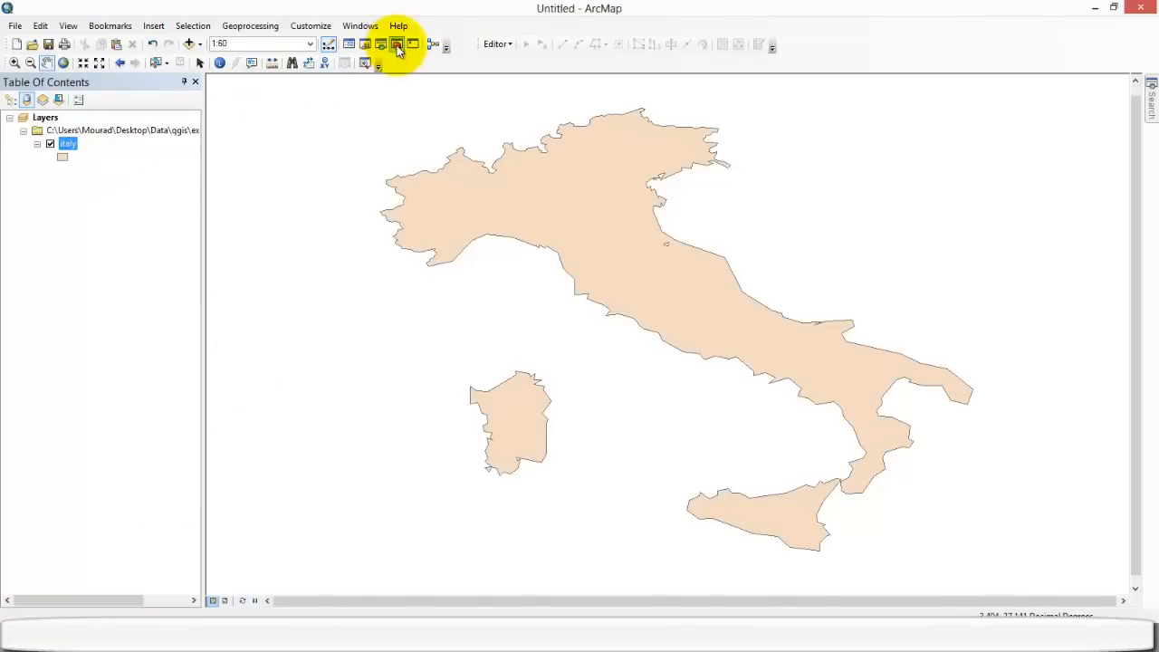
Step: Reopen Define Projection for italy and open its coordinate system chooser, showing NTF Lambert Zone II
click(396, 44)
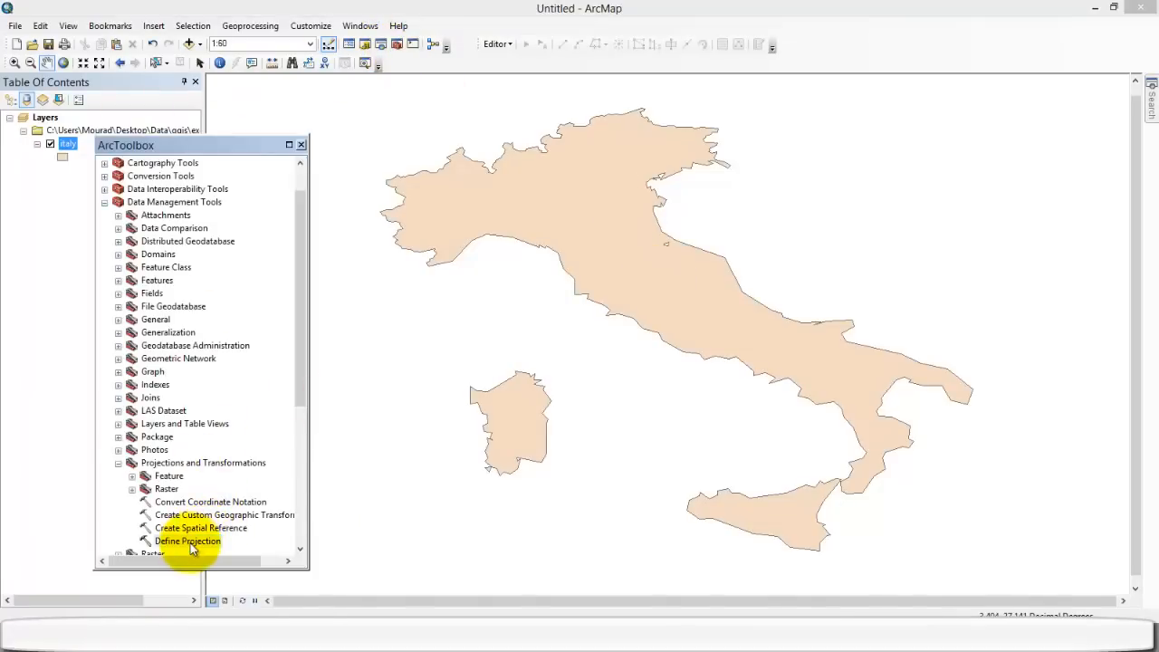
double_click(187, 541)
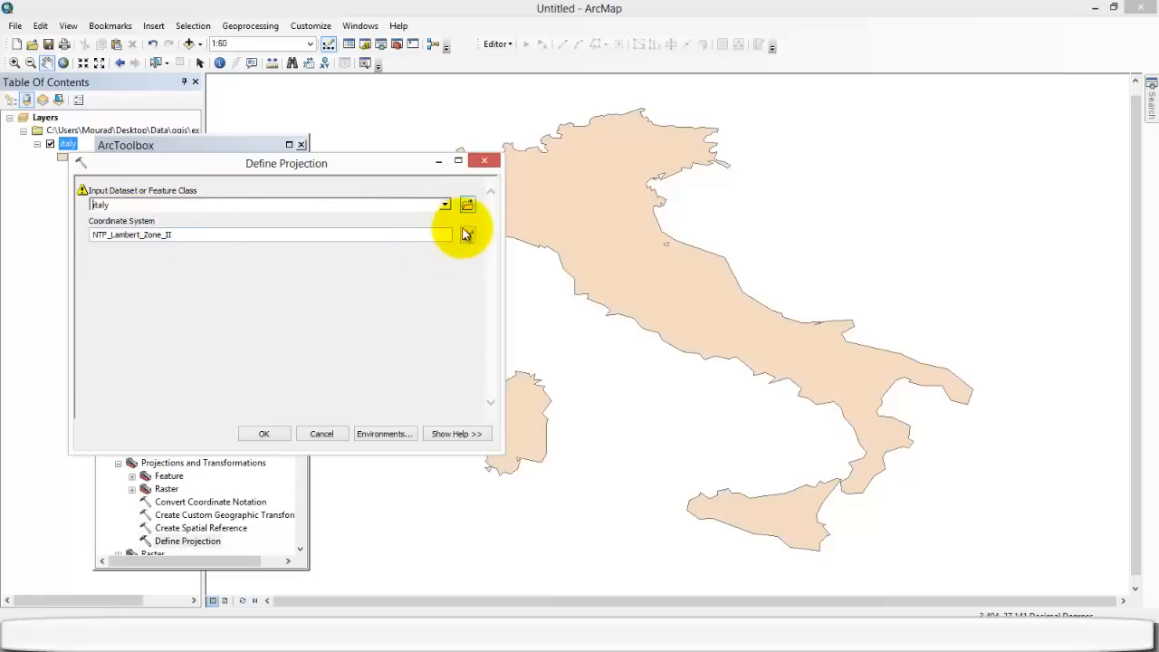
click(467, 235)
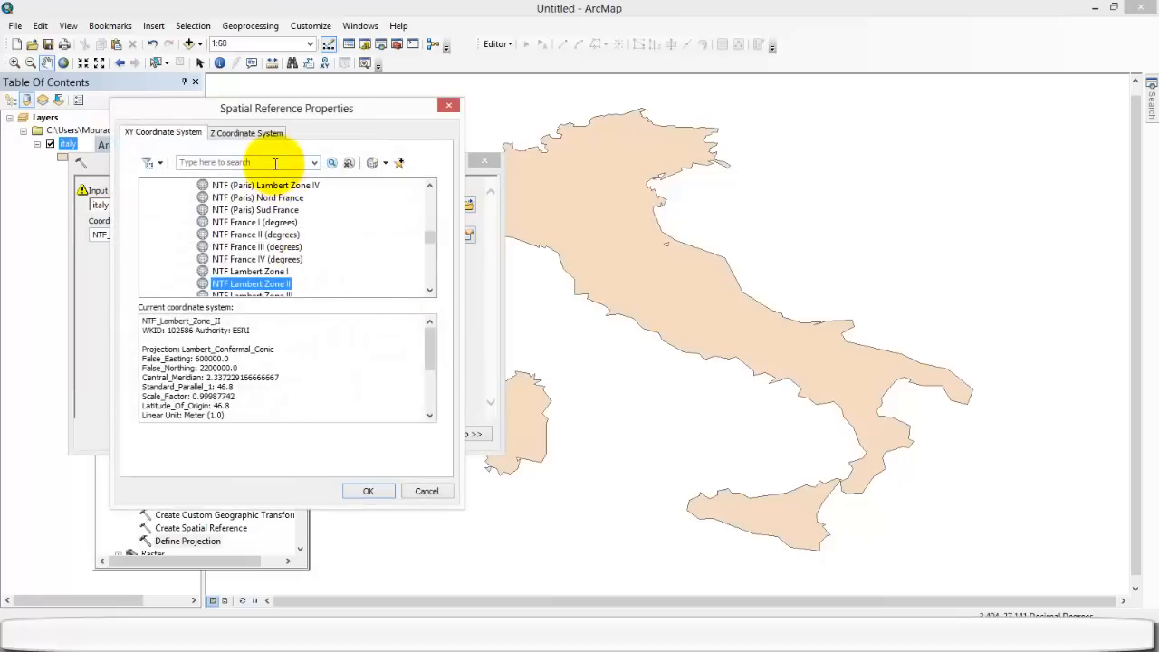
Step: Search 'utm zone 33' and define italy's coordinate system as ETRS 1989 UTM Zone 33N
text(utm)
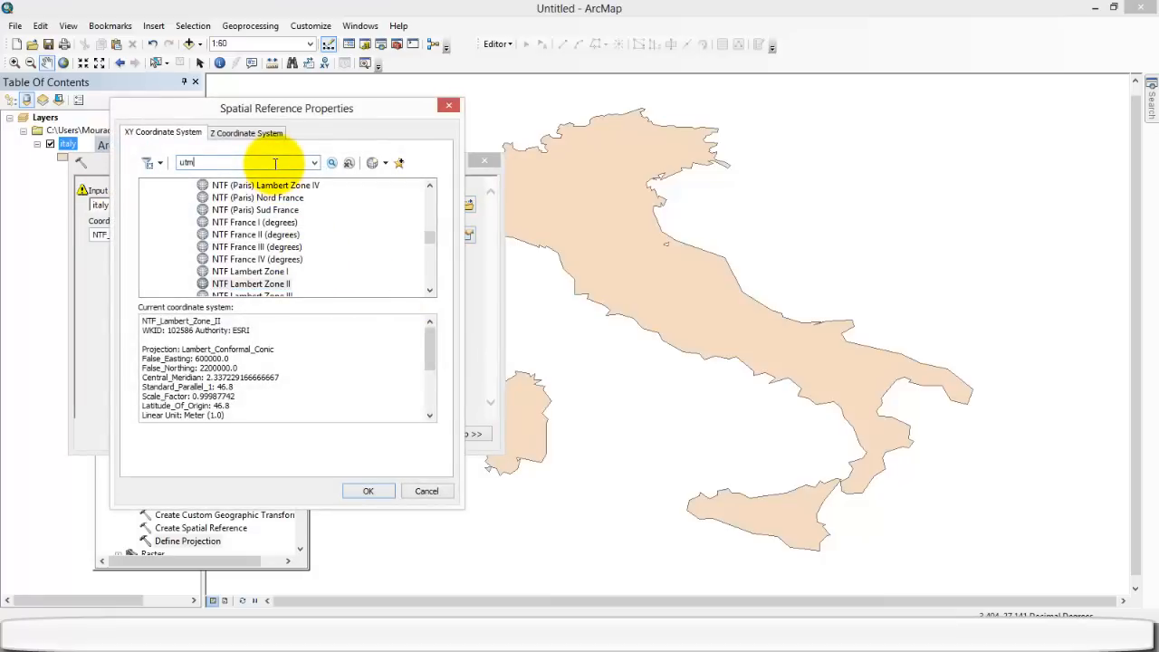
text(zone)
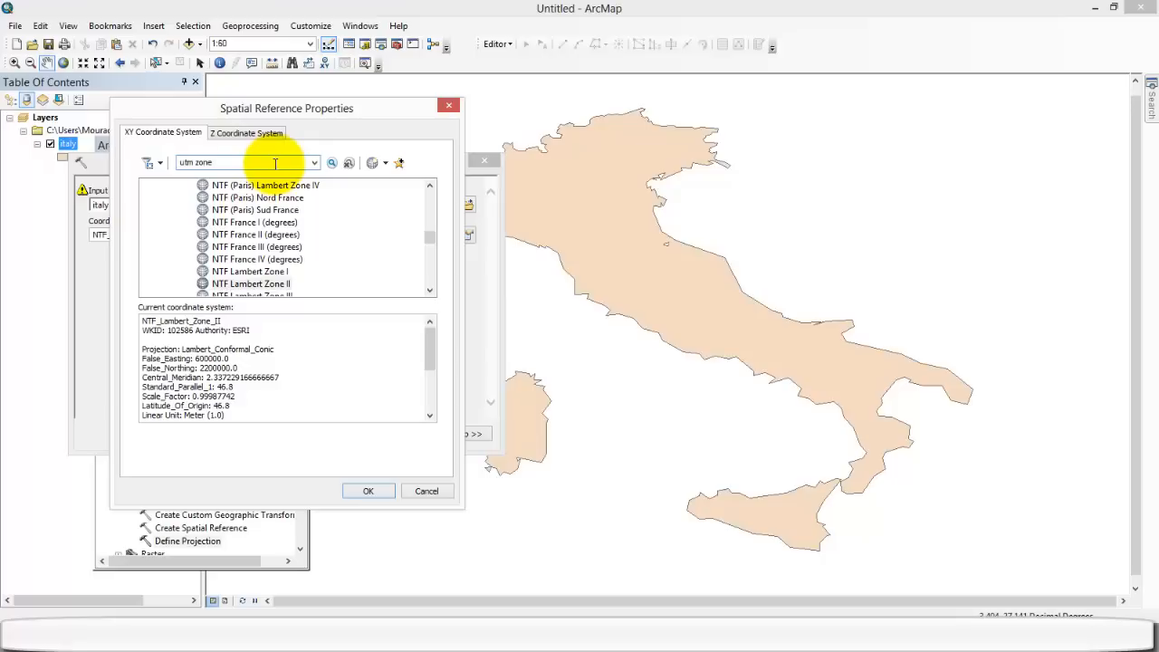
text(33)
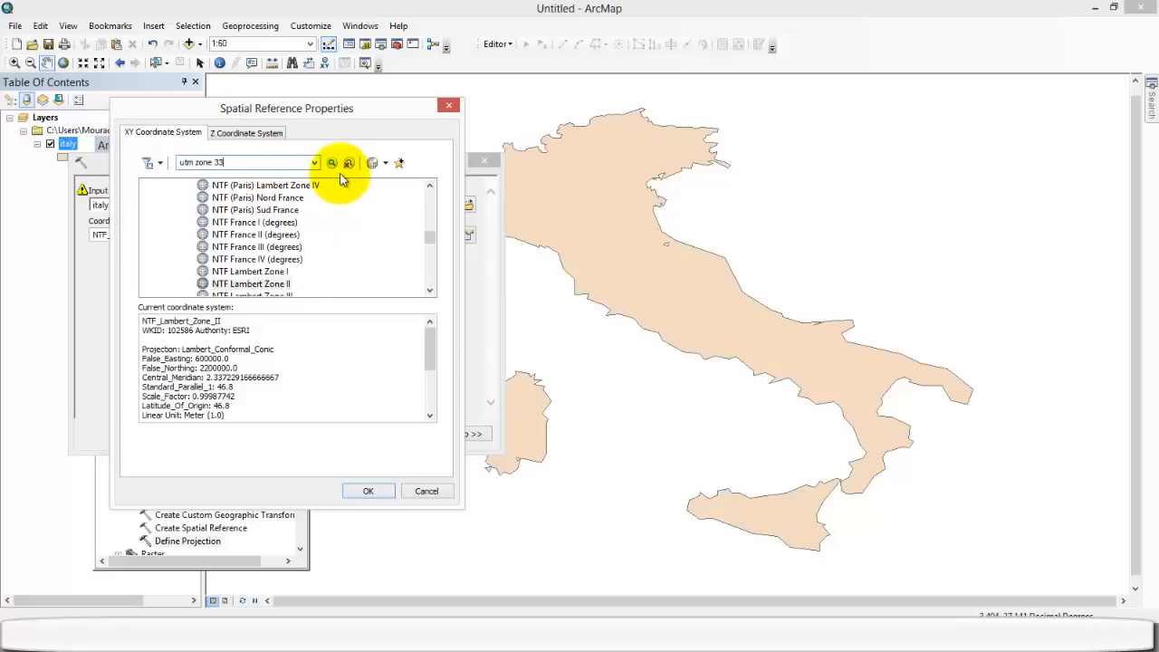
click(332, 163)
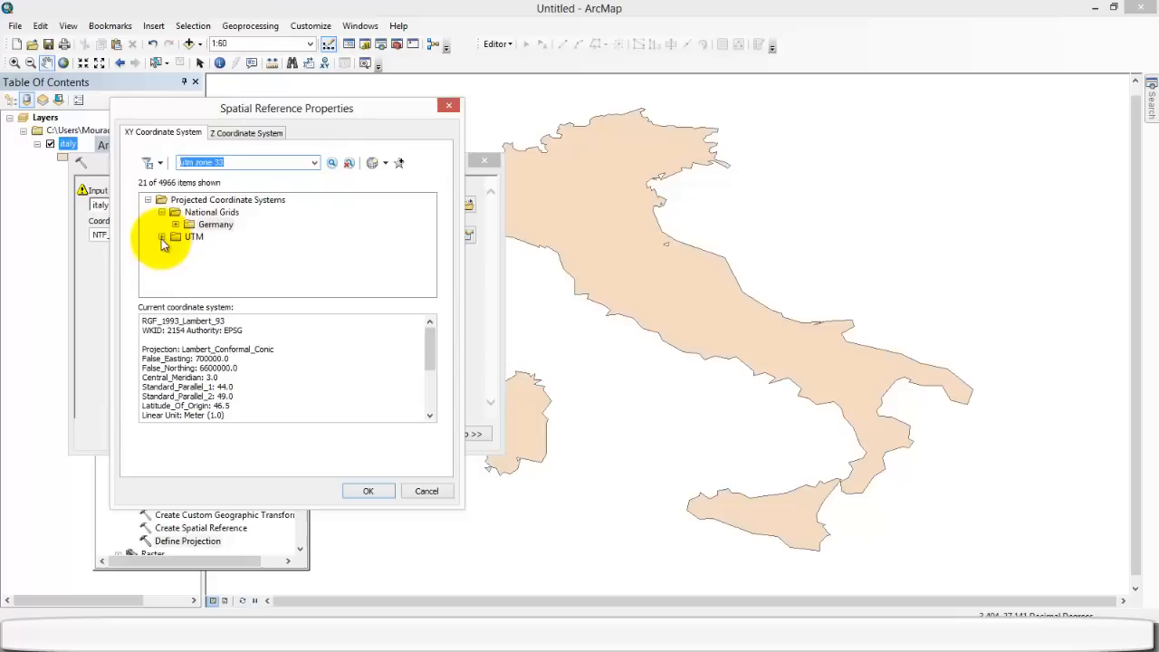
click(162, 237)
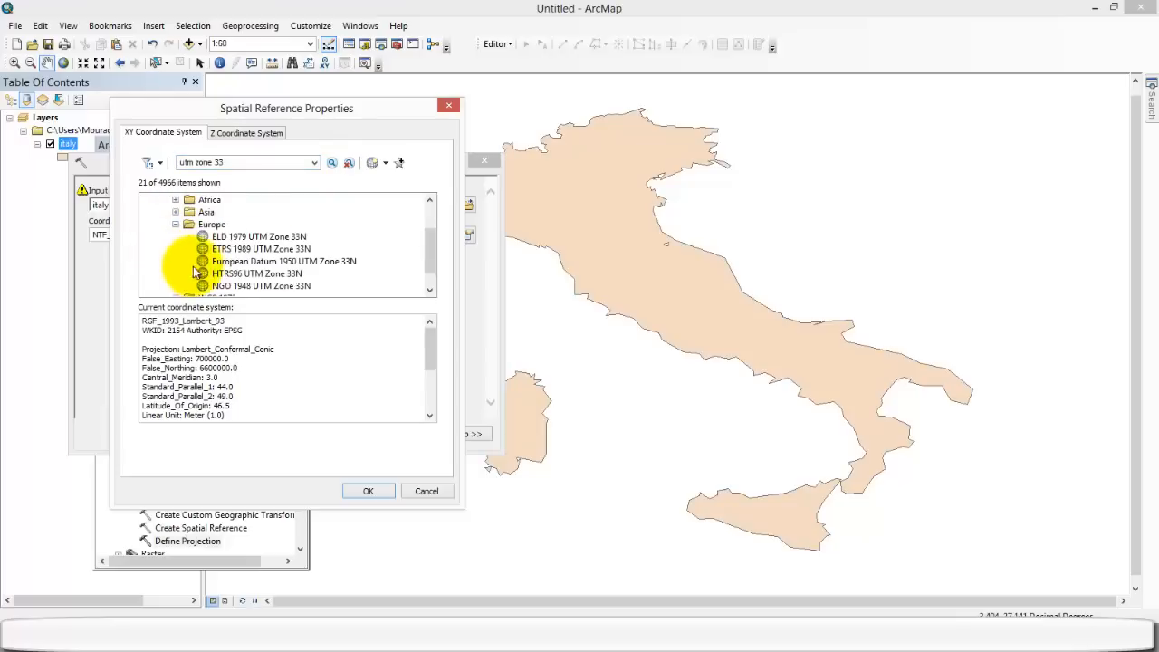
click(261, 248)
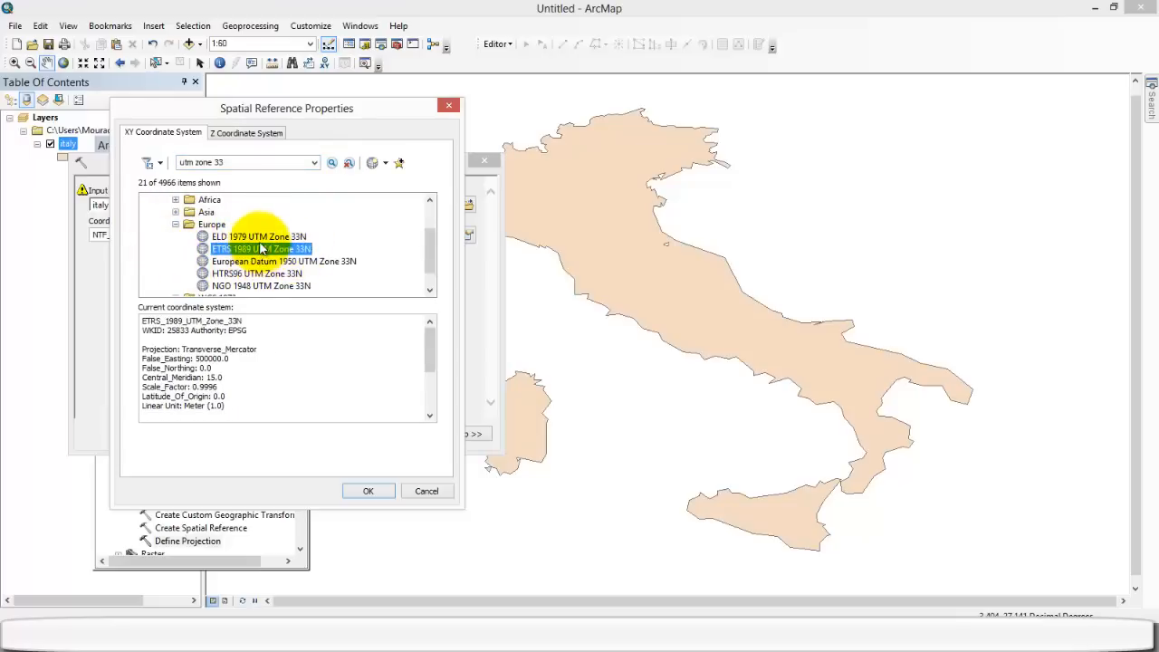
click(368, 489)
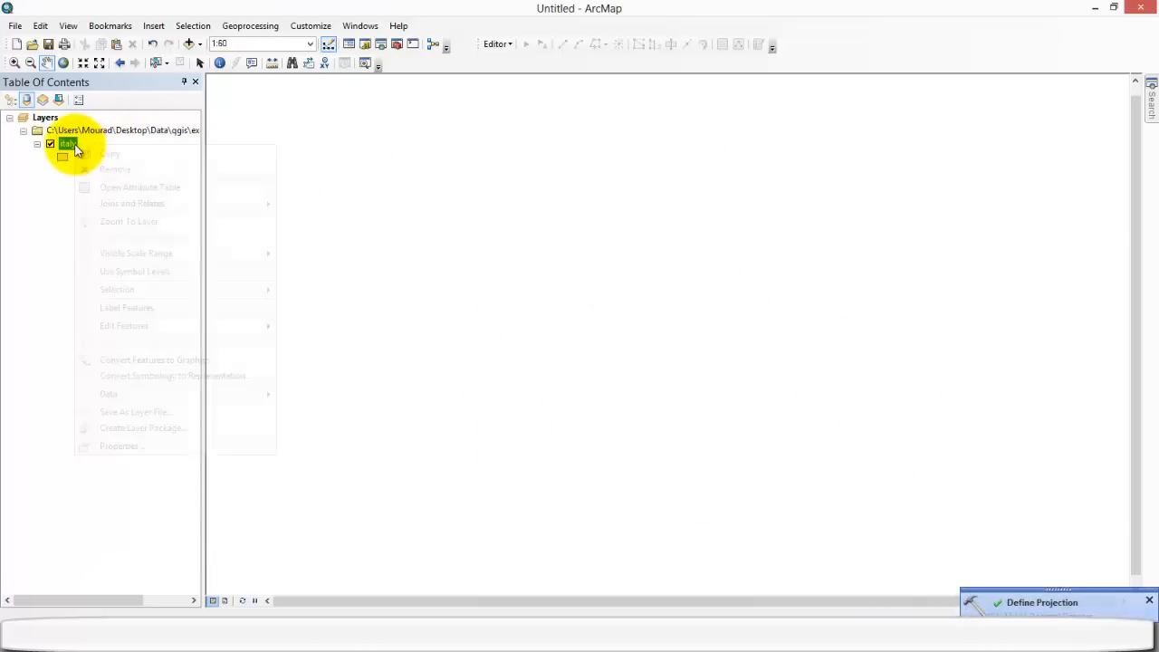
Step: Zoom to the italy layer to view the whole country under ETRS 1989 UTM Zone 33N
click(128, 221)
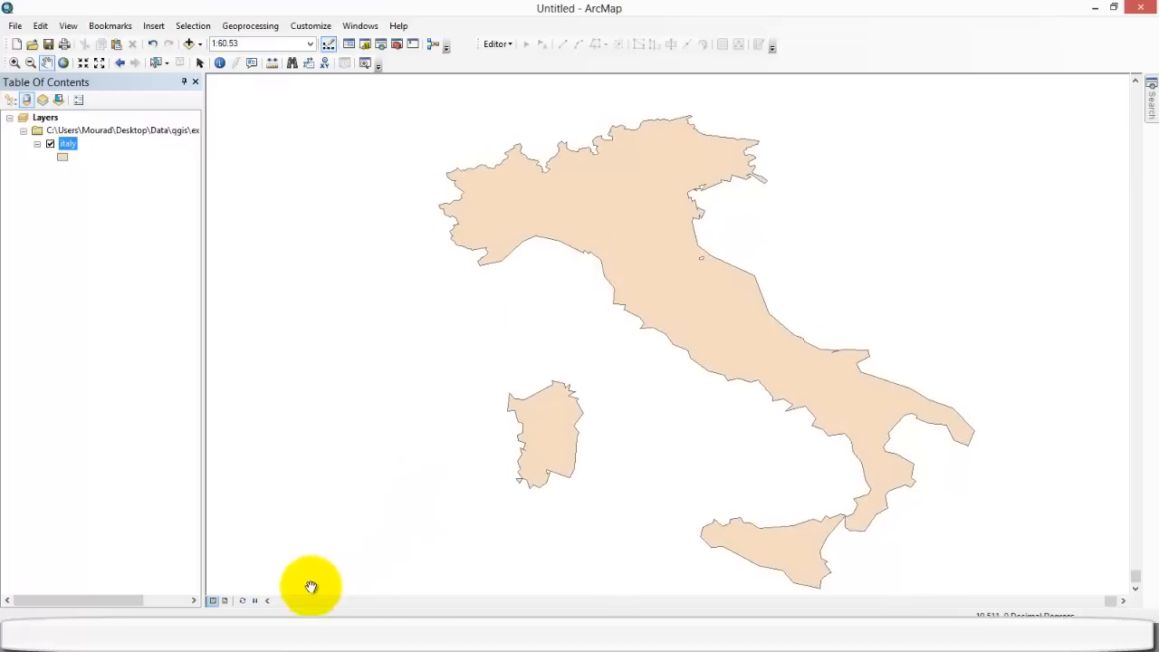
mouse_move(611, 222)
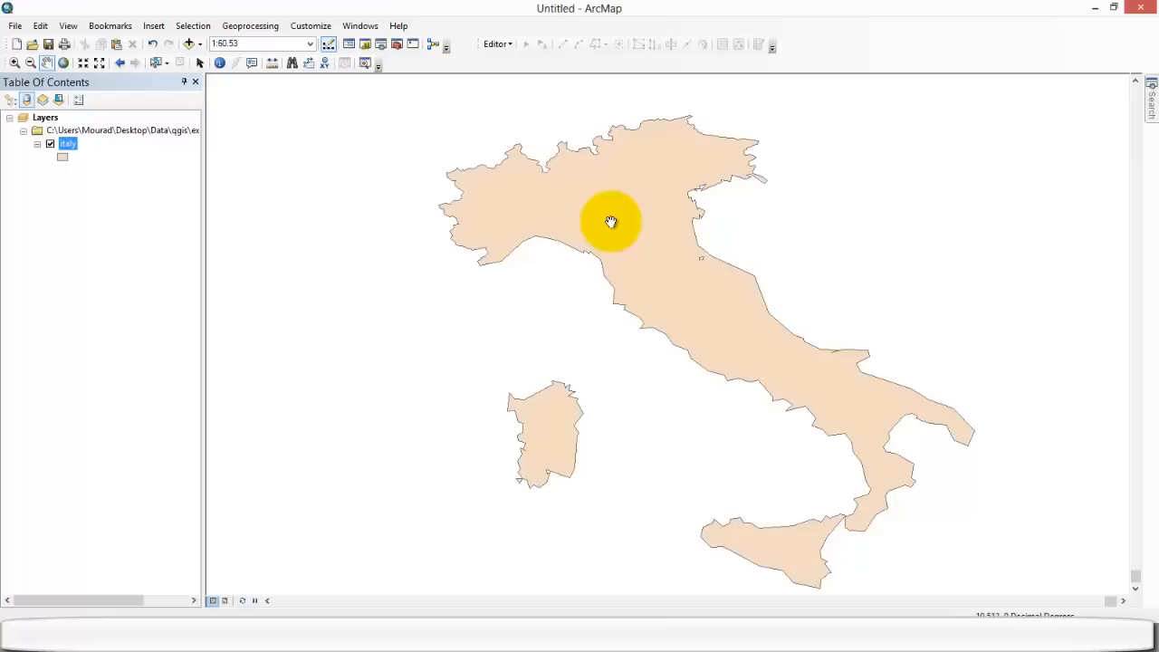
mouse_move(520, 389)
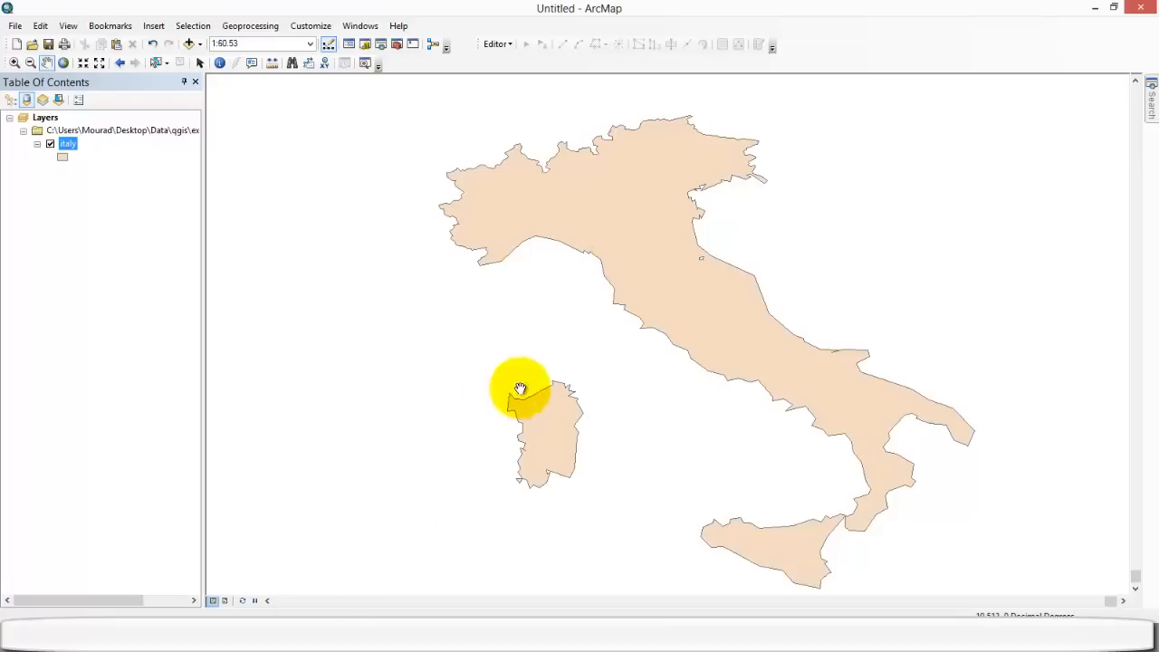
mouse_move(545, 374)
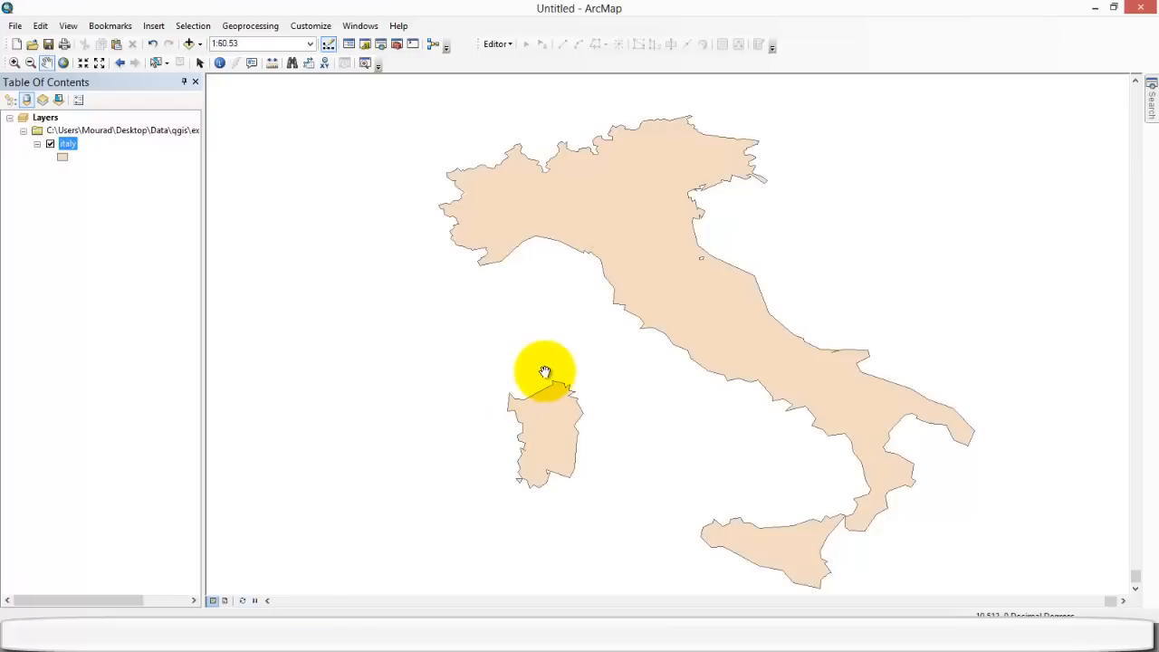